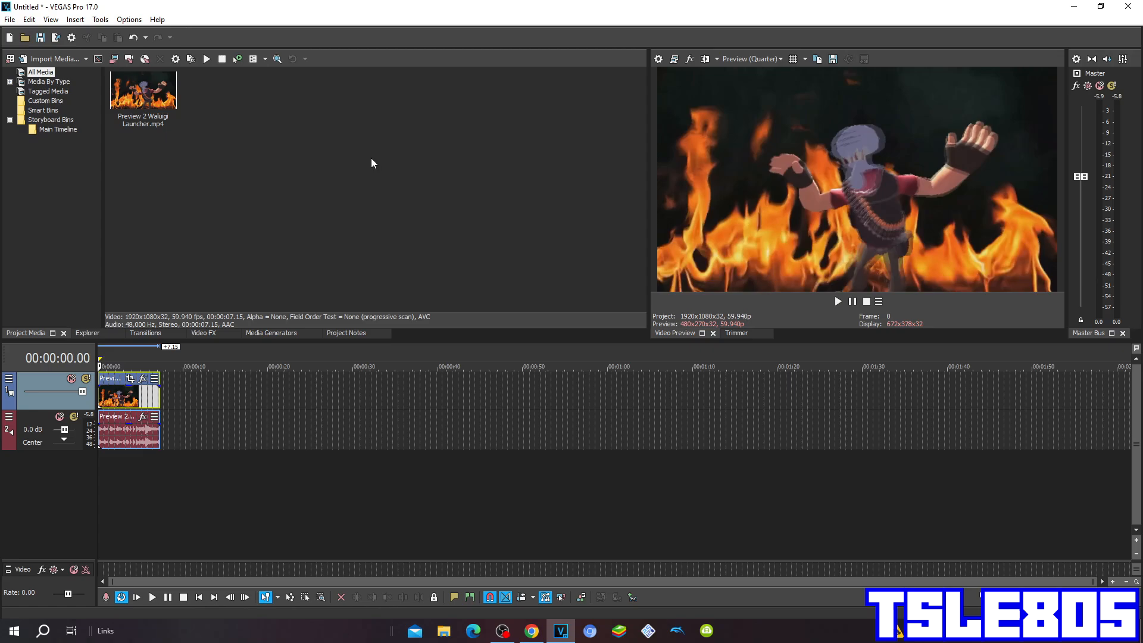
pyautogui.moveTo(371, 168)
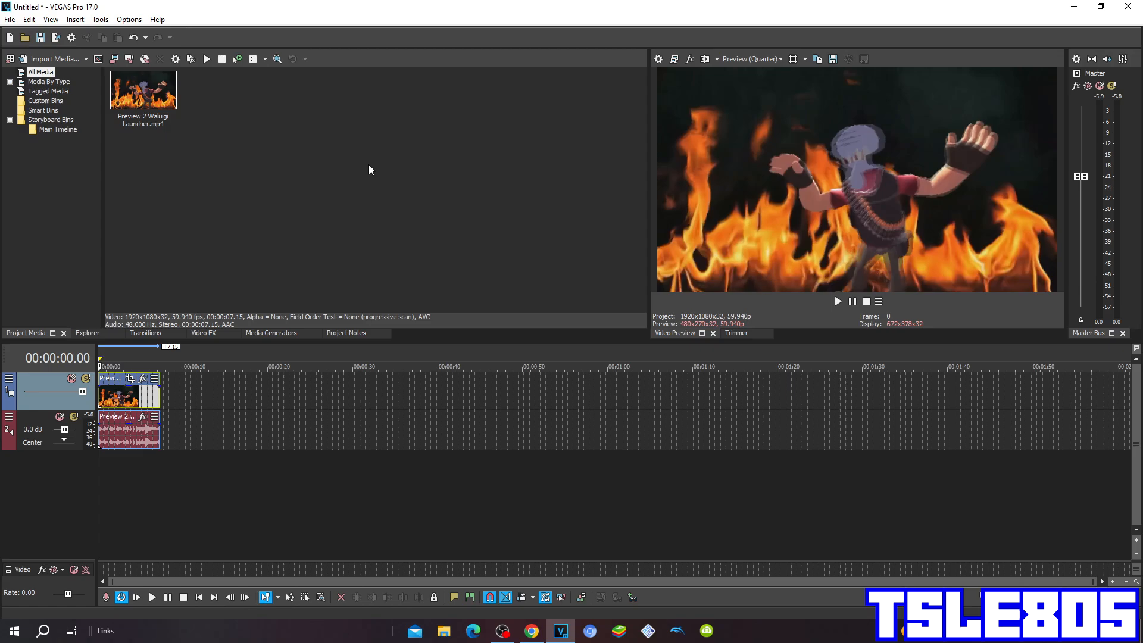
# Step: Apply the Swirl effect's Medium Swirl, Counter Clockwise preset to the flame clip
pyautogui.click(143, 89)
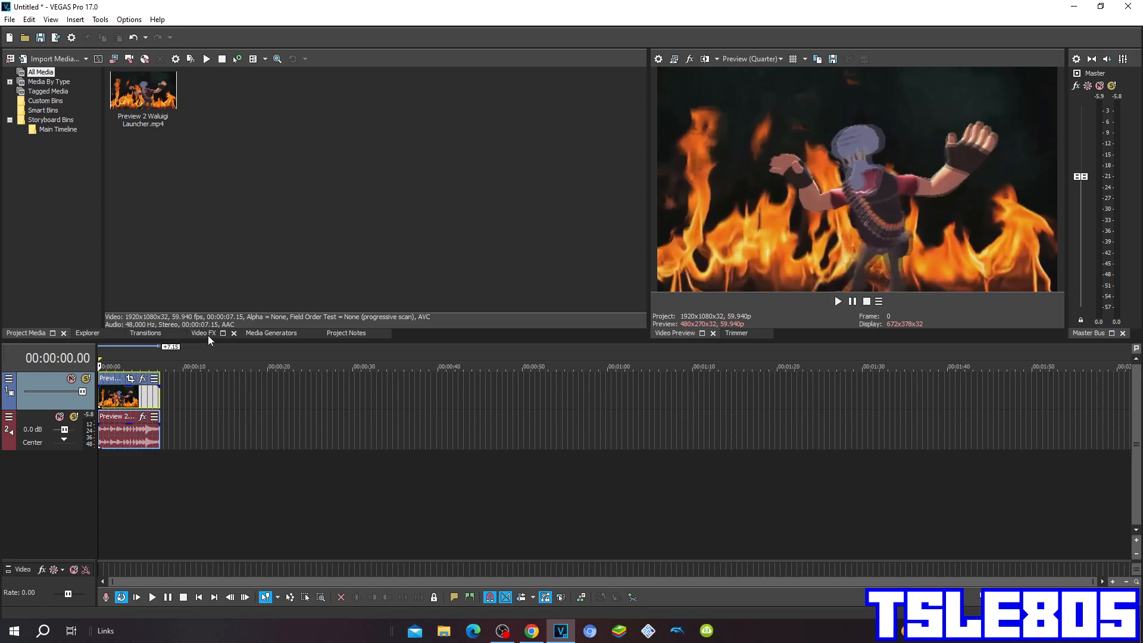
pyautogui.click(204, 333)
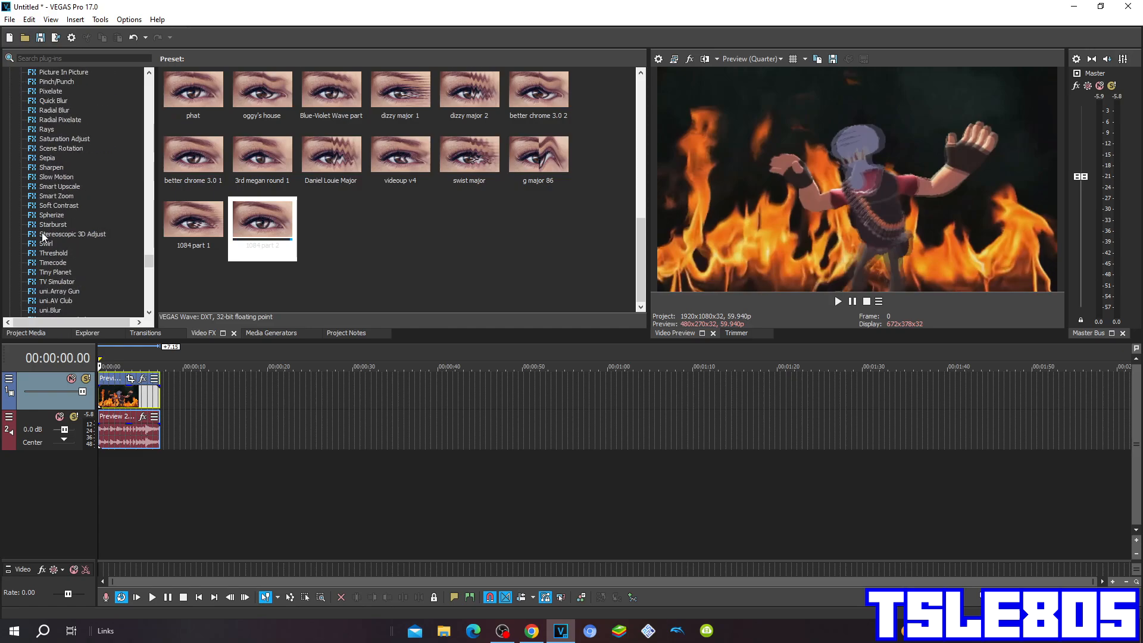
pyautogui.click(46, 242)
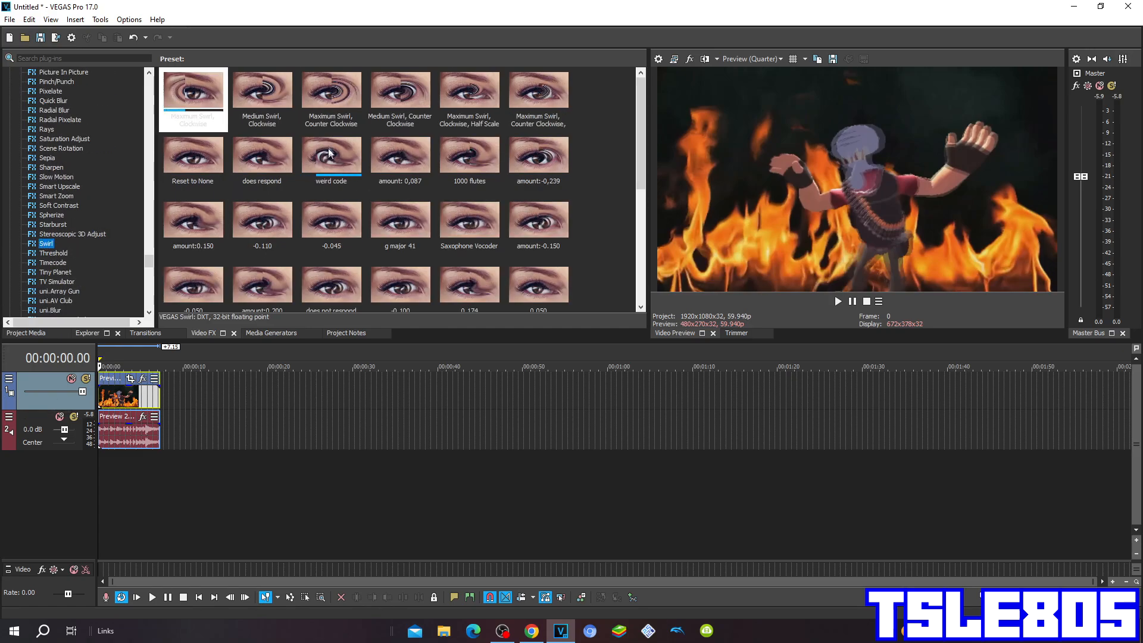
pyautogui.doubleClick(400, 89)
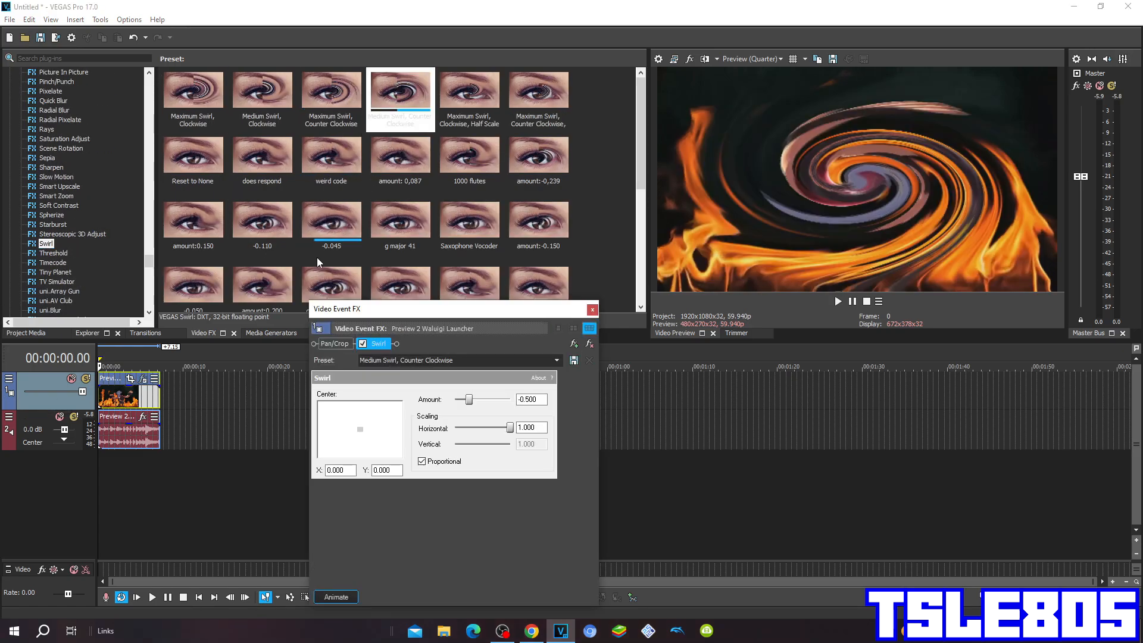
pyautogui.moveTo(589, 360)
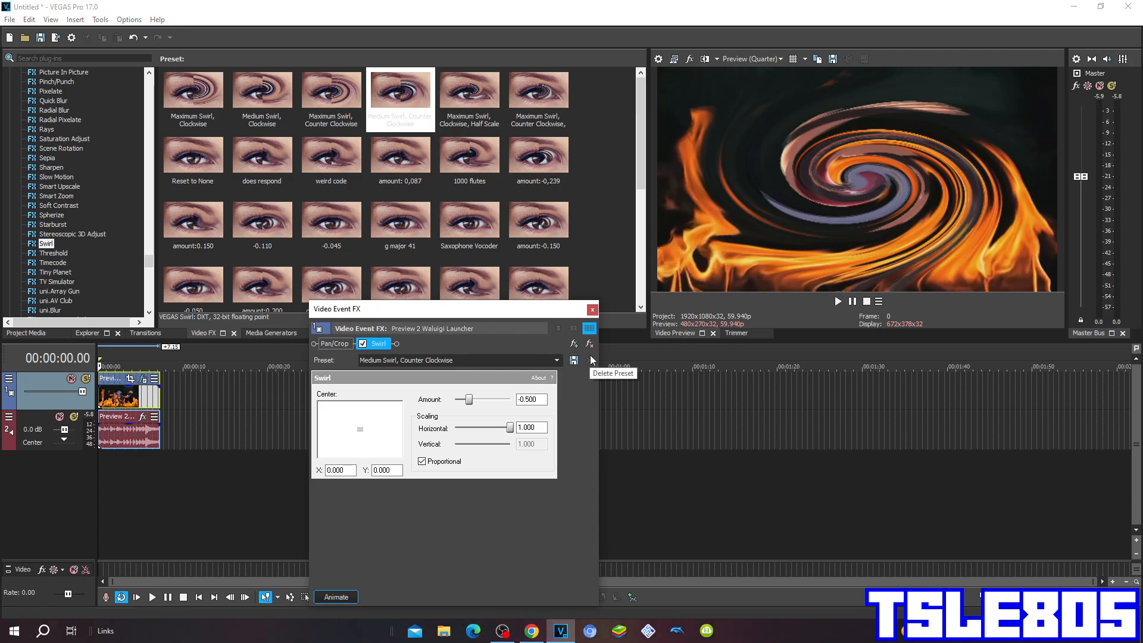
pyautogui.click(593, 310)
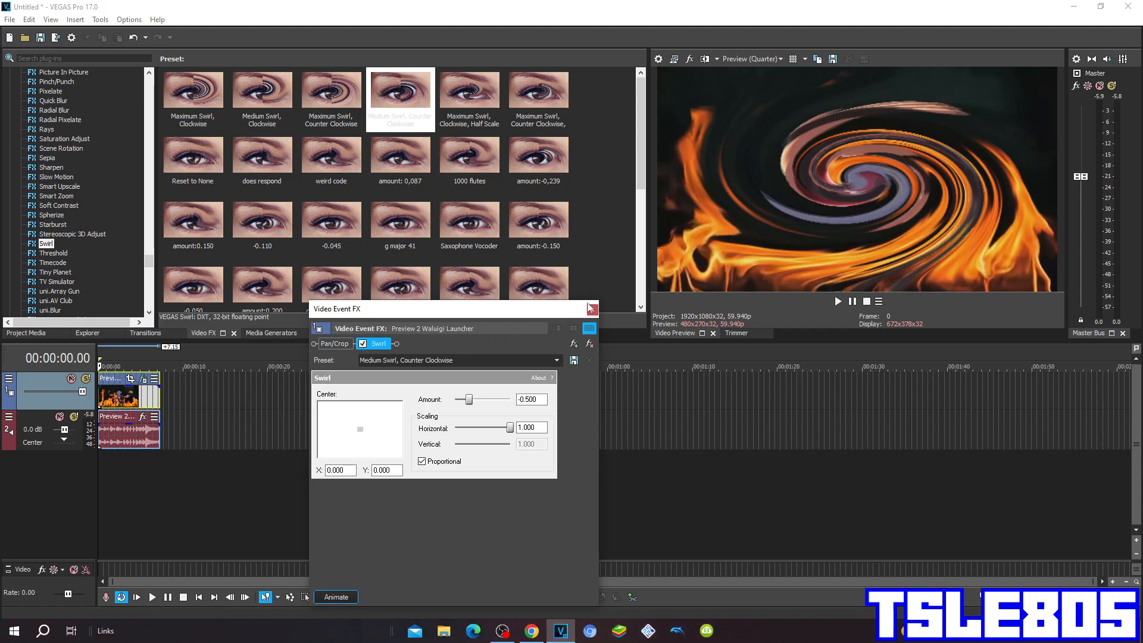
# Step: Animate the Wave effect from 1084 part 1 to the 1084 part 2 preset at the clip's end
pyautogui.click(591, 310)
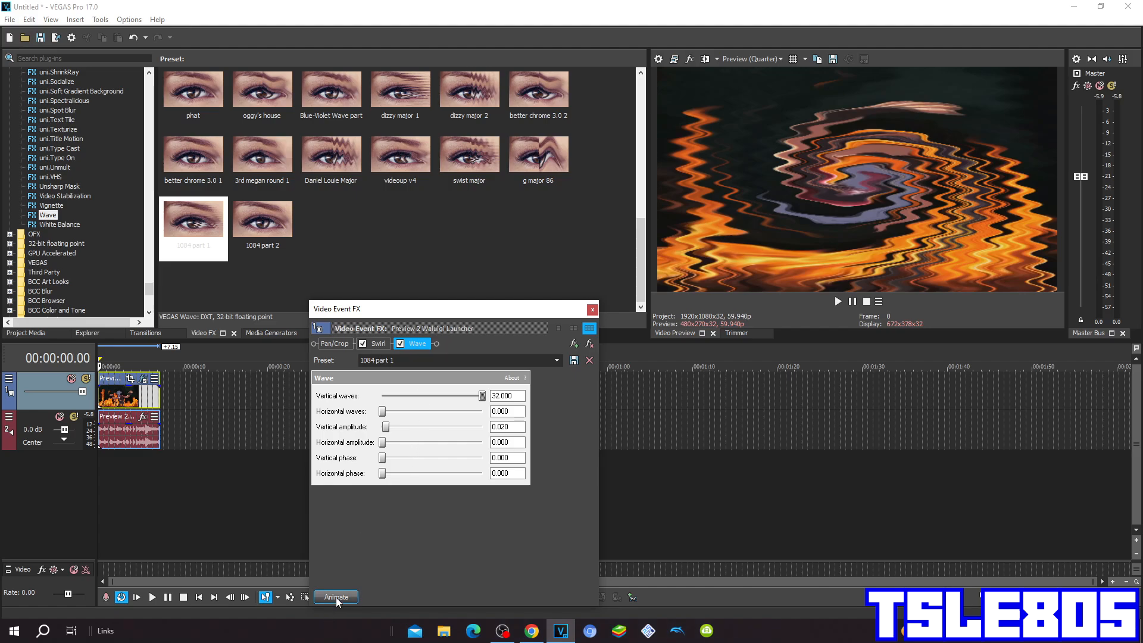
pyautogui.click(335, 597)
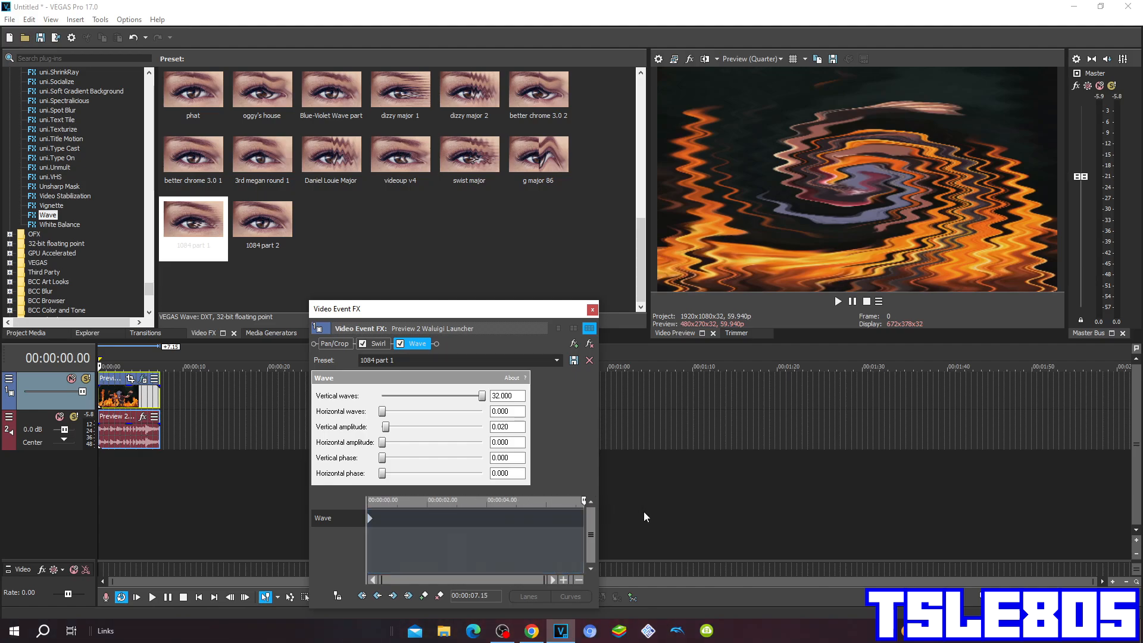
pyautogui.click(557, 360)
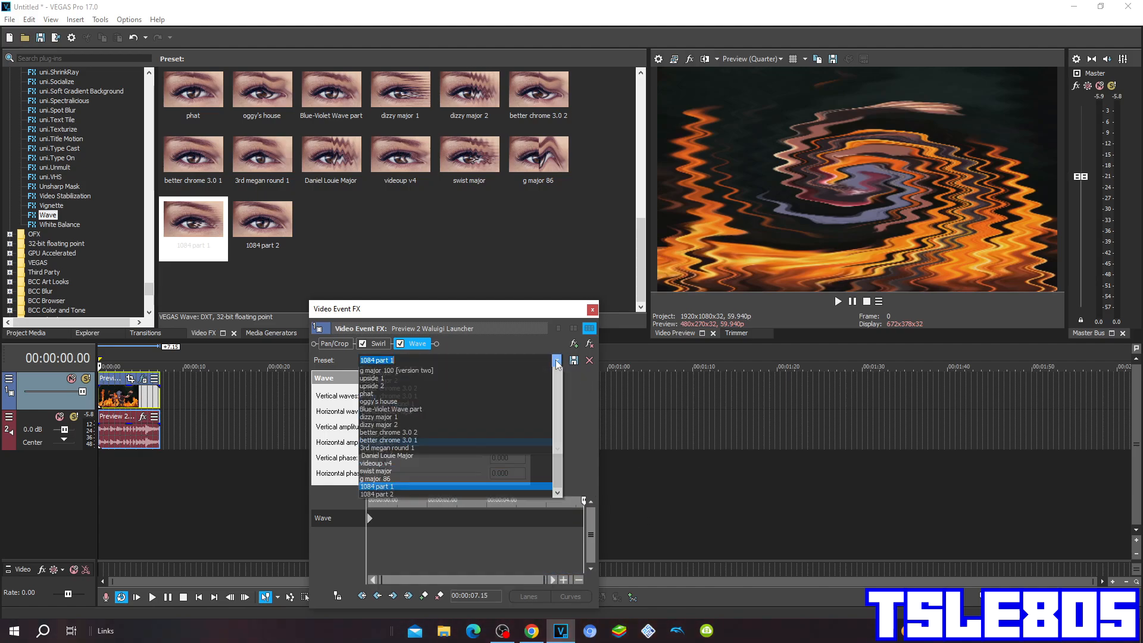
pyautogui.click(375, 493)
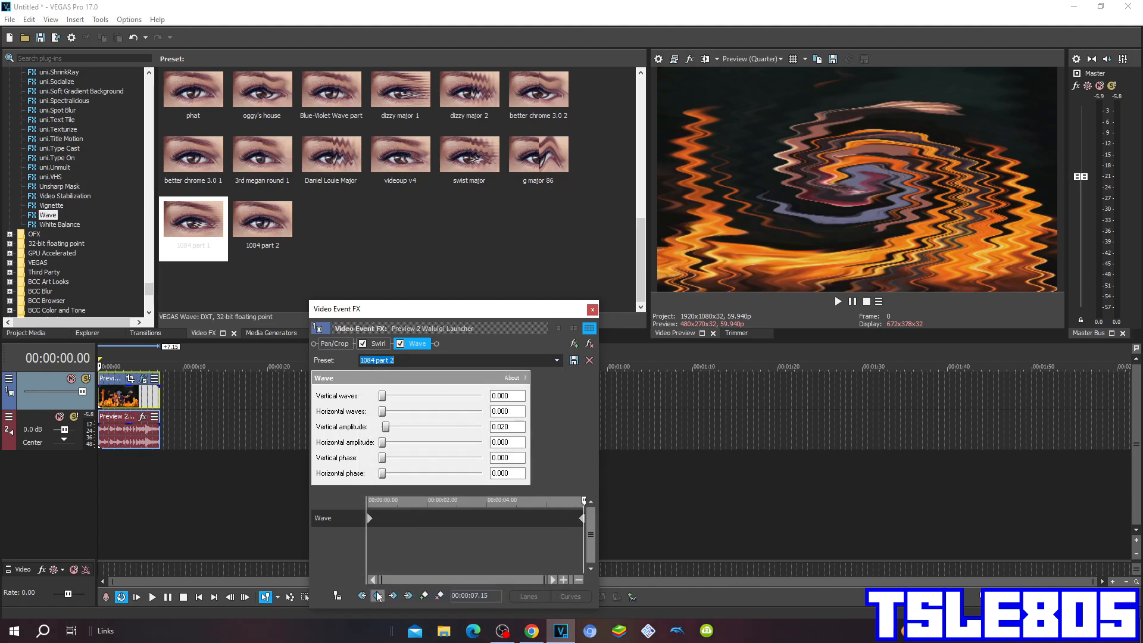
pyautogui.moveTo(376, 492)
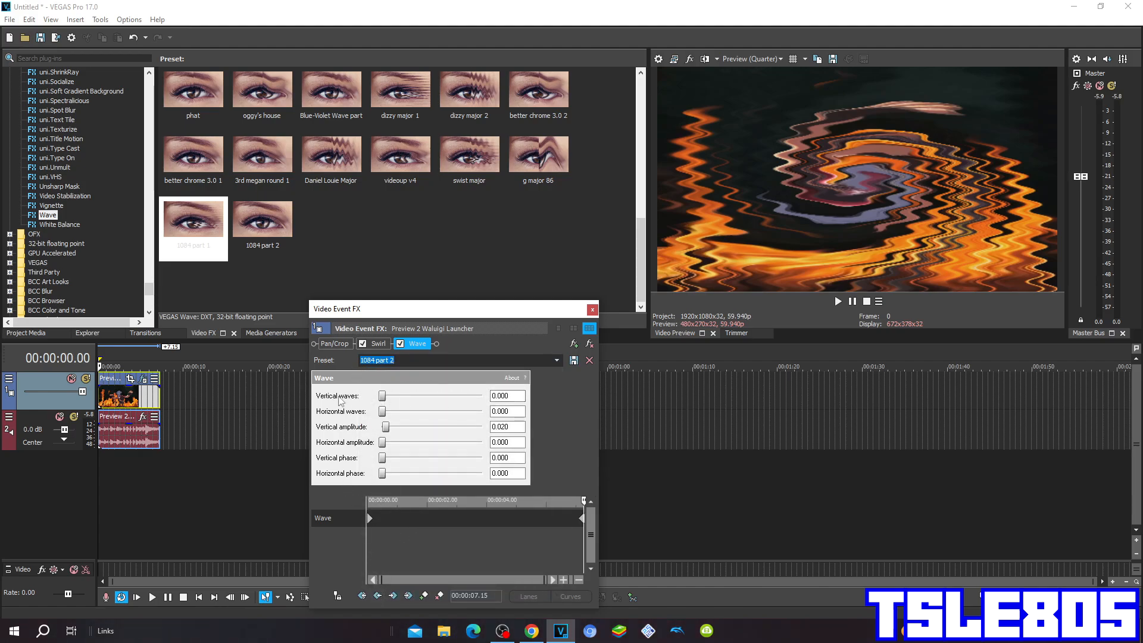
pyautogui.moveTo(453, 398)
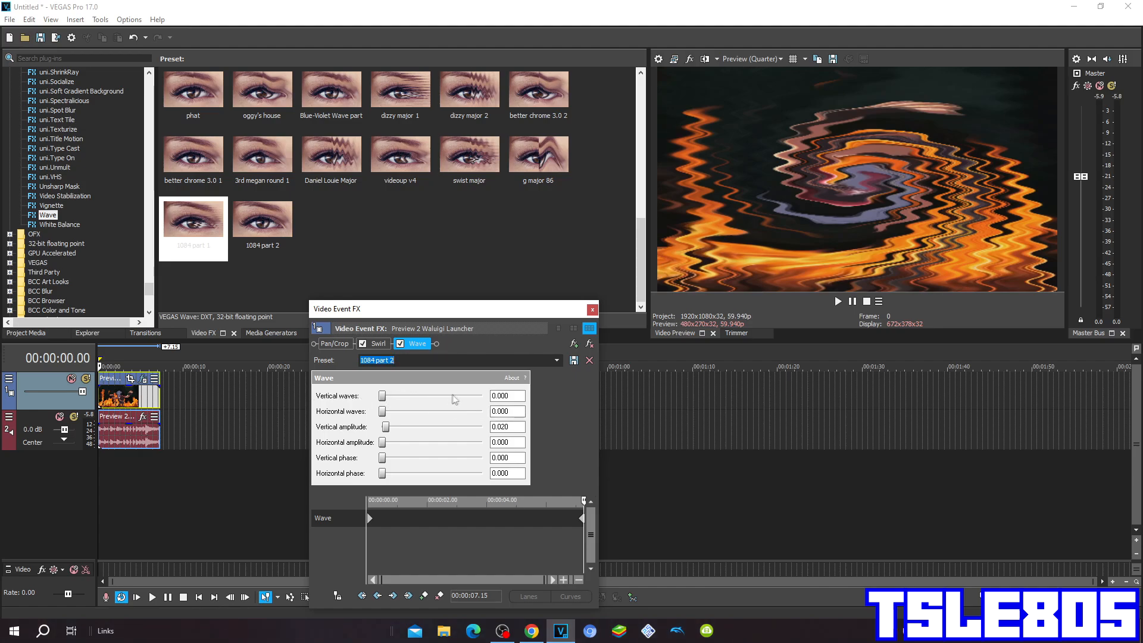
pyautogui.moveTo(601, 336)
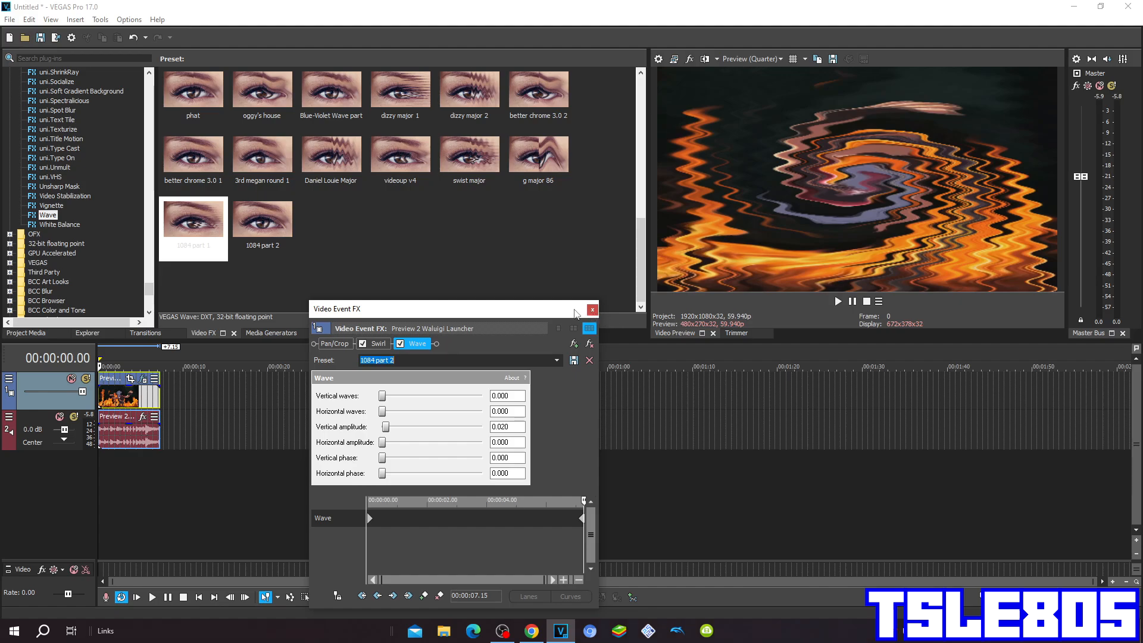
pyautogui.click(591, 309)
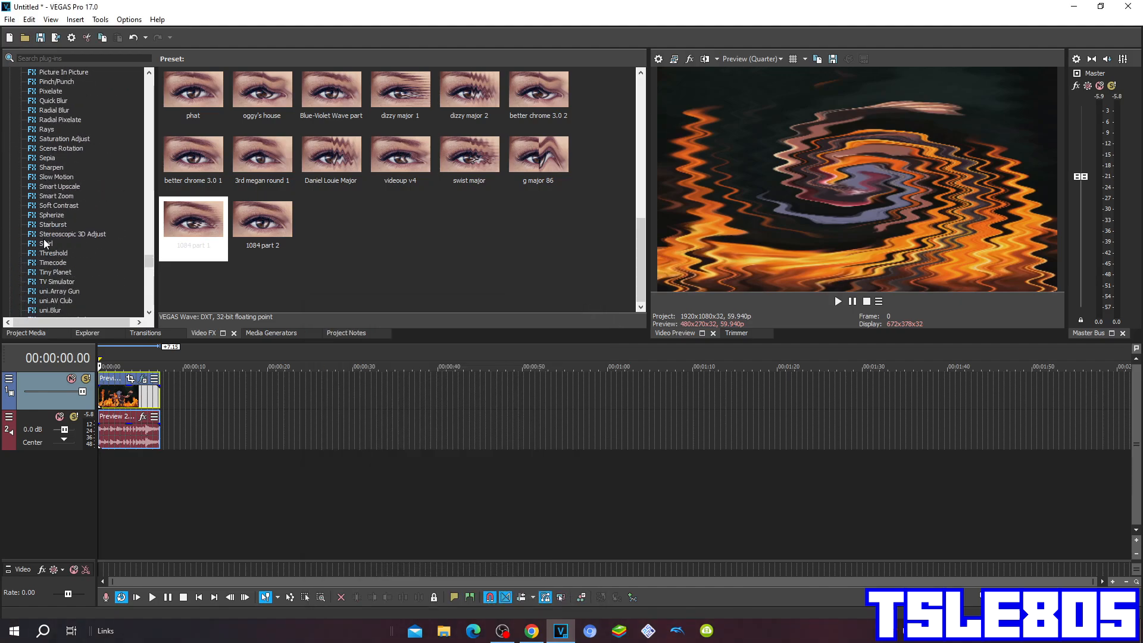
# Step: Stack a second Swirl using the Medium Swirl, Clockwise preset after Swirl and Wave
pyautogui.click(45, 243)
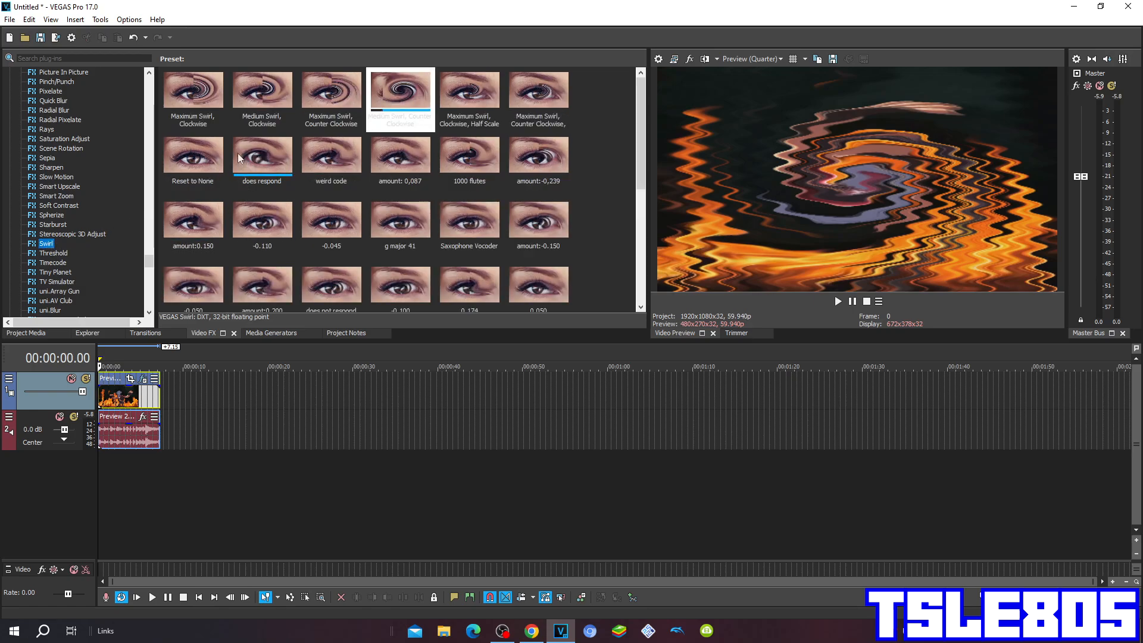
pyautogui.click(262, 91)
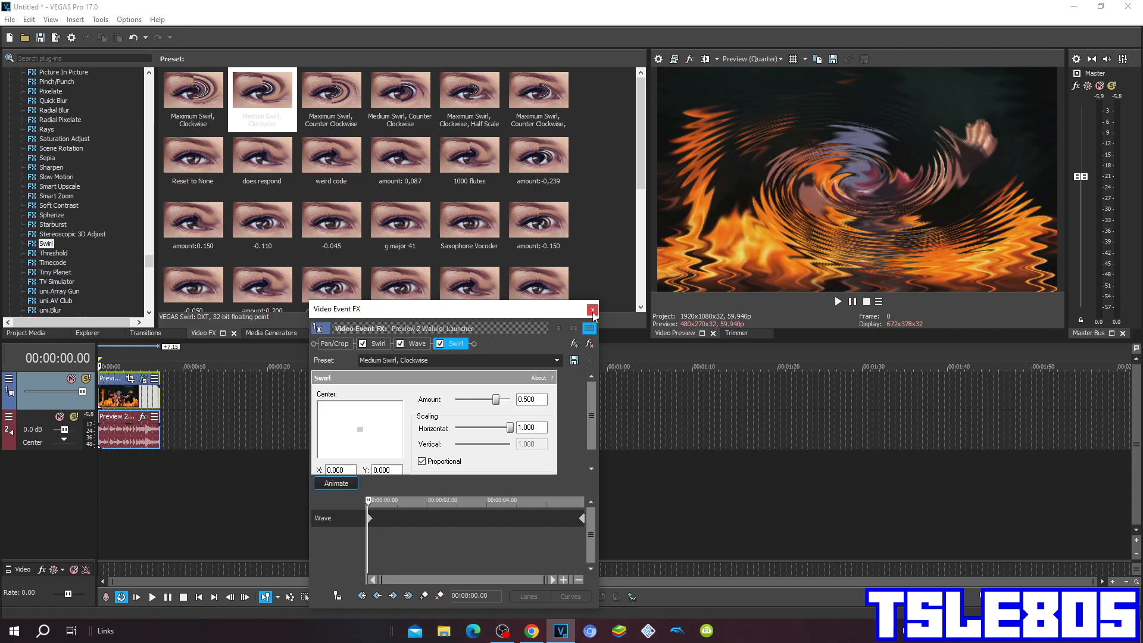
pyautogui.click(591, 310)
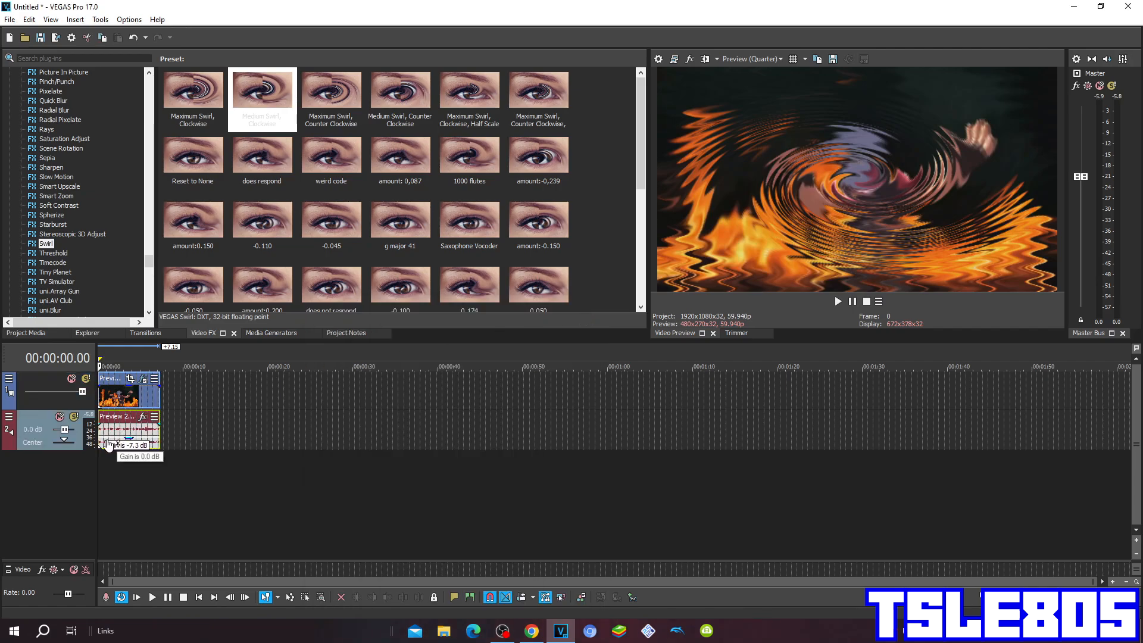
# Step: Add iL Vocodex and Time Stretch to the audio chain, with Vocodex on the Clearer preset
pyautogui.moveTo(109, 445); pyautogui.dragTo(108, 440)
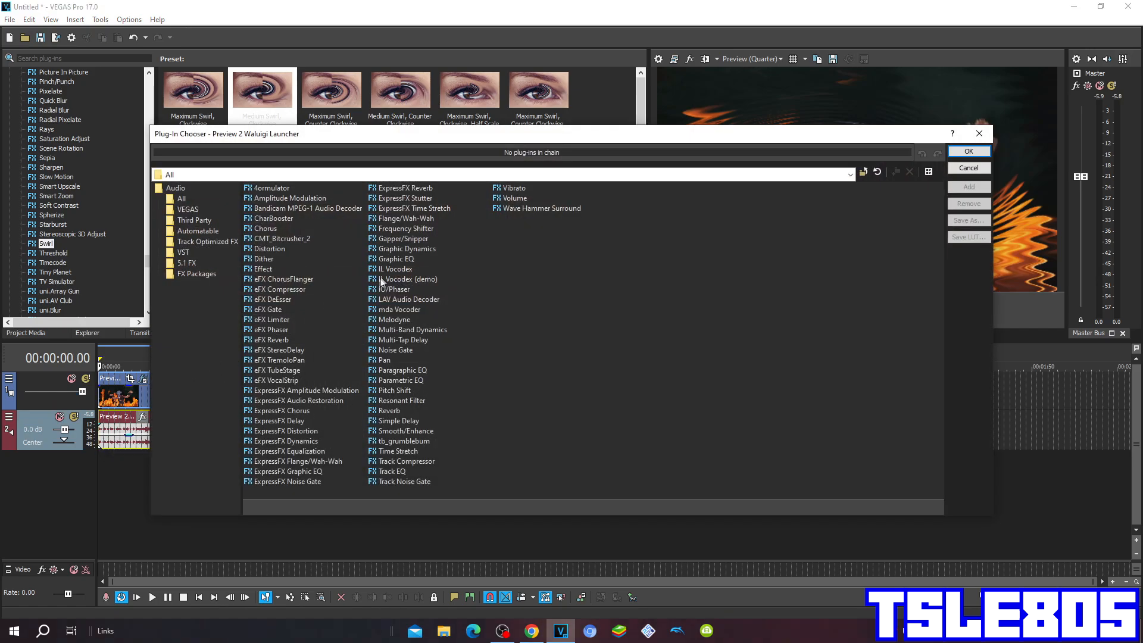
pyautogui.click(395, 269)
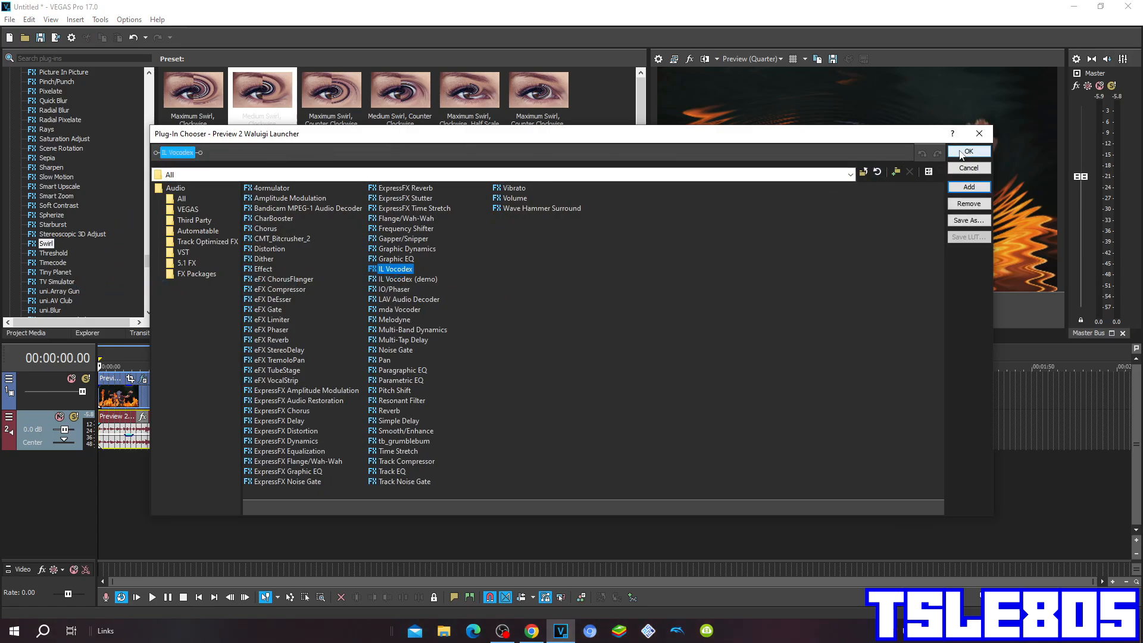
pyautogui.click(969, 151)
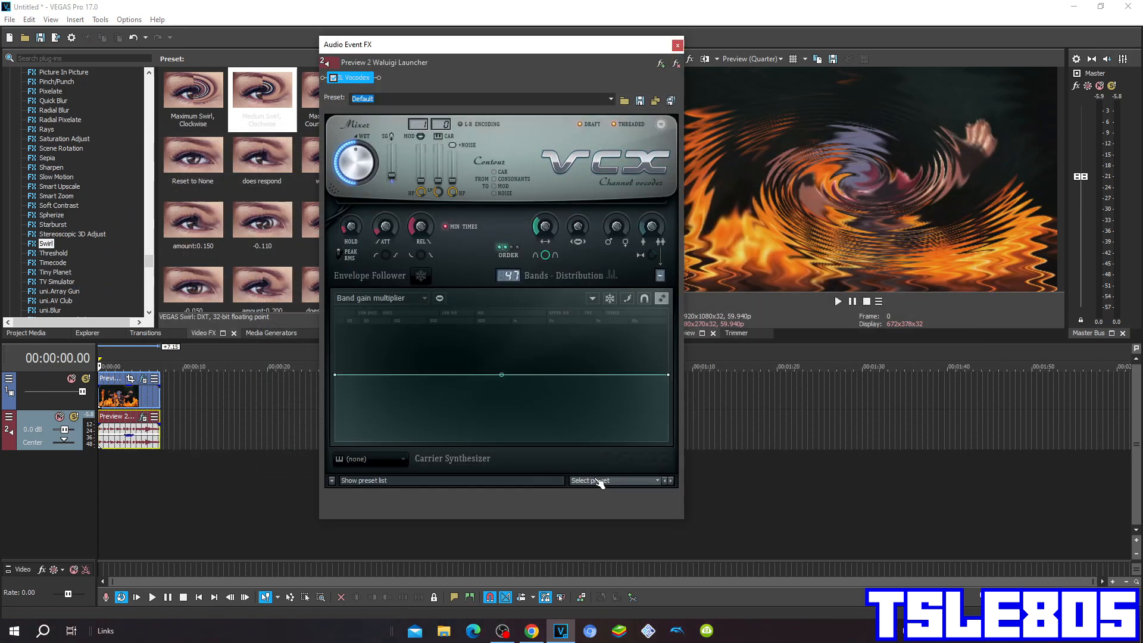
pyautogui.click(608, 480)
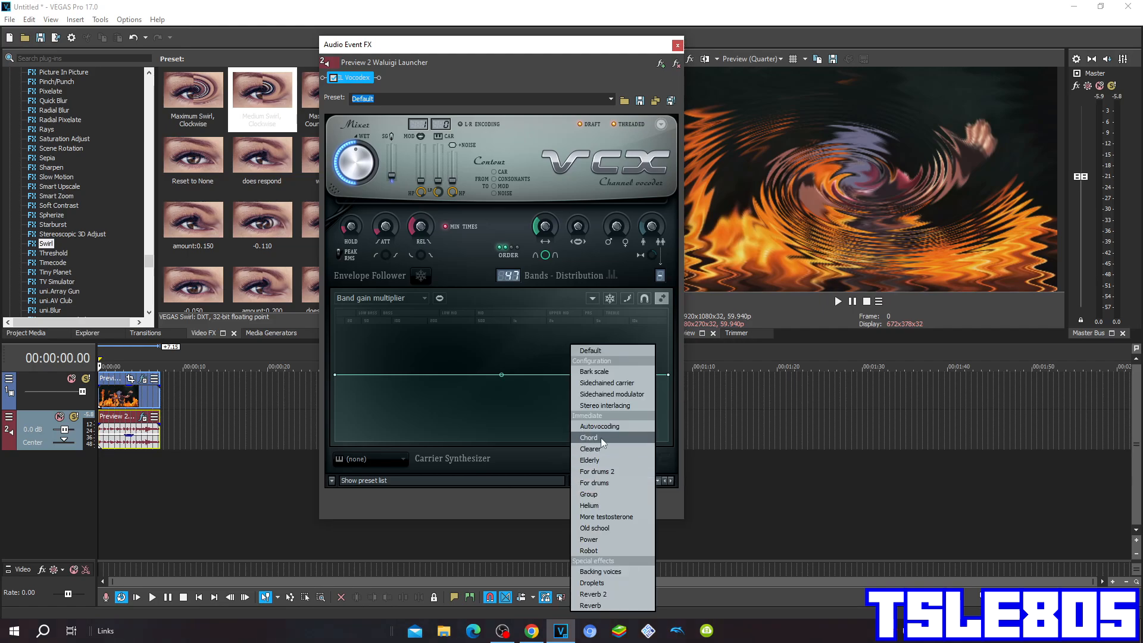
pyautogui.click(590, 449)
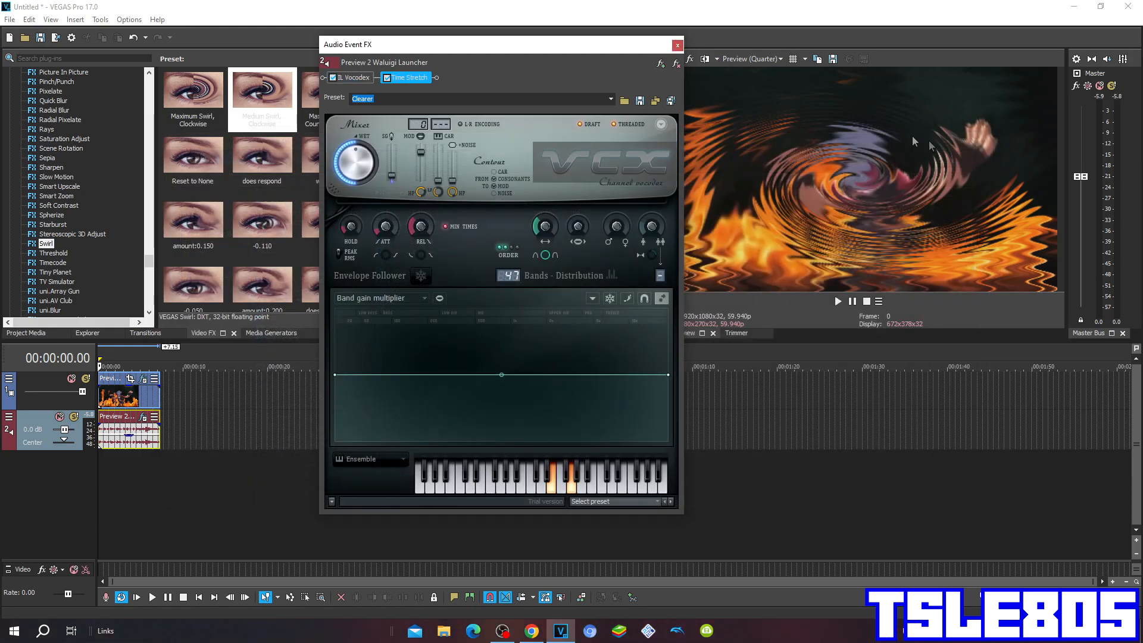
# Step: Set Time Stretch to the g major 1084 preset, stretching the audio to 300 percent
pyautogui.click(407, 77)
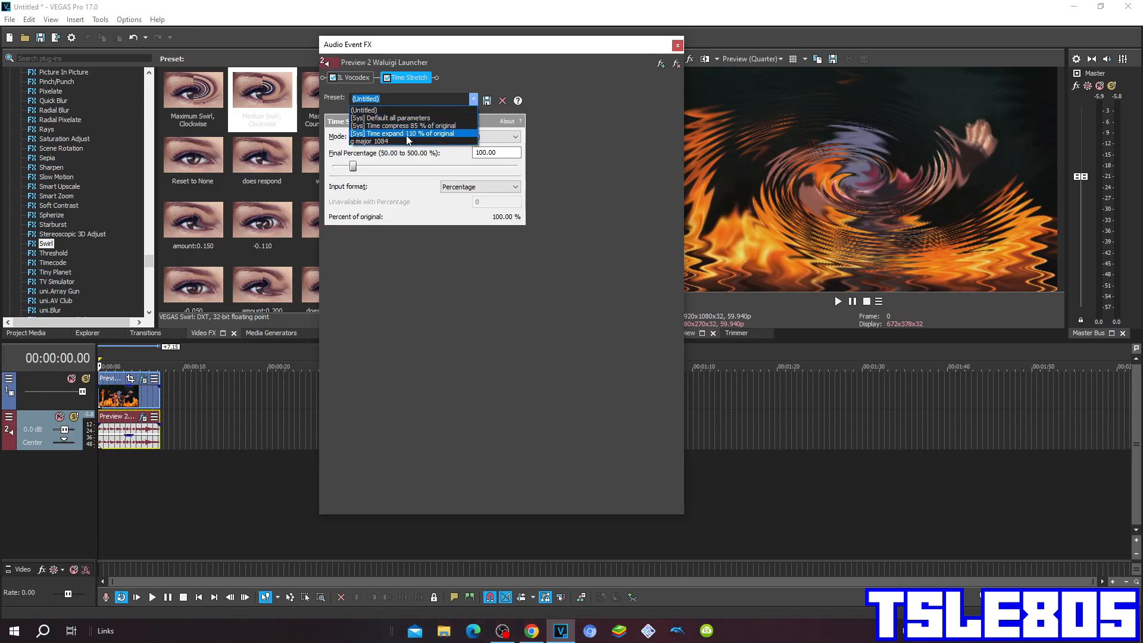
pyautogui.click(369, 140)
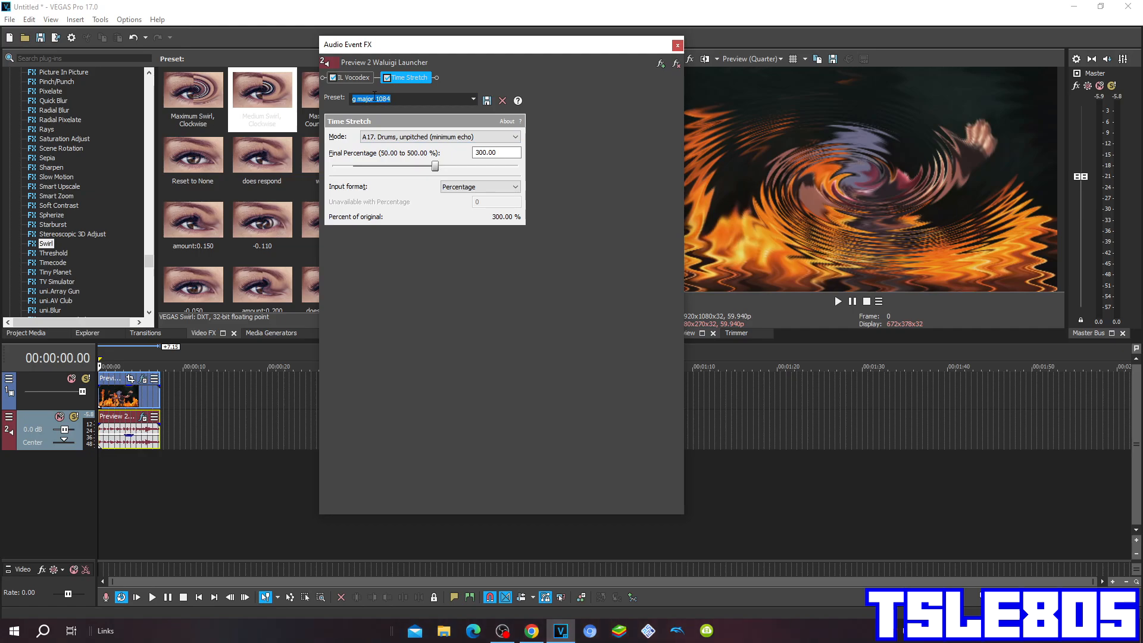
pyautogui.moveTo(329, 154)
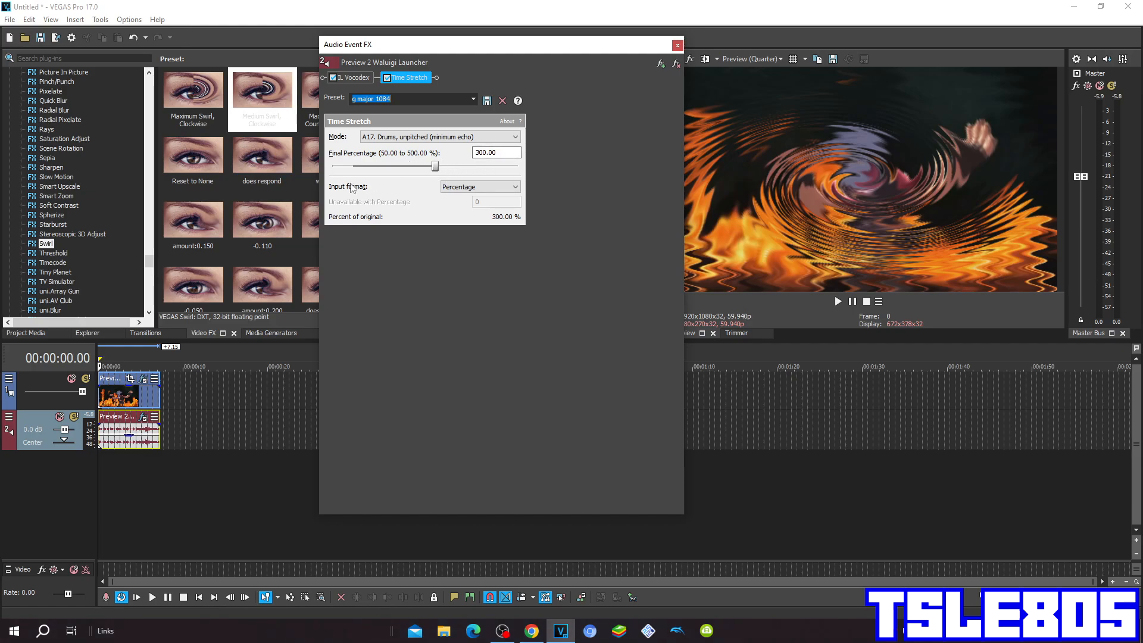
pyautogui.moveTo(400, 209)
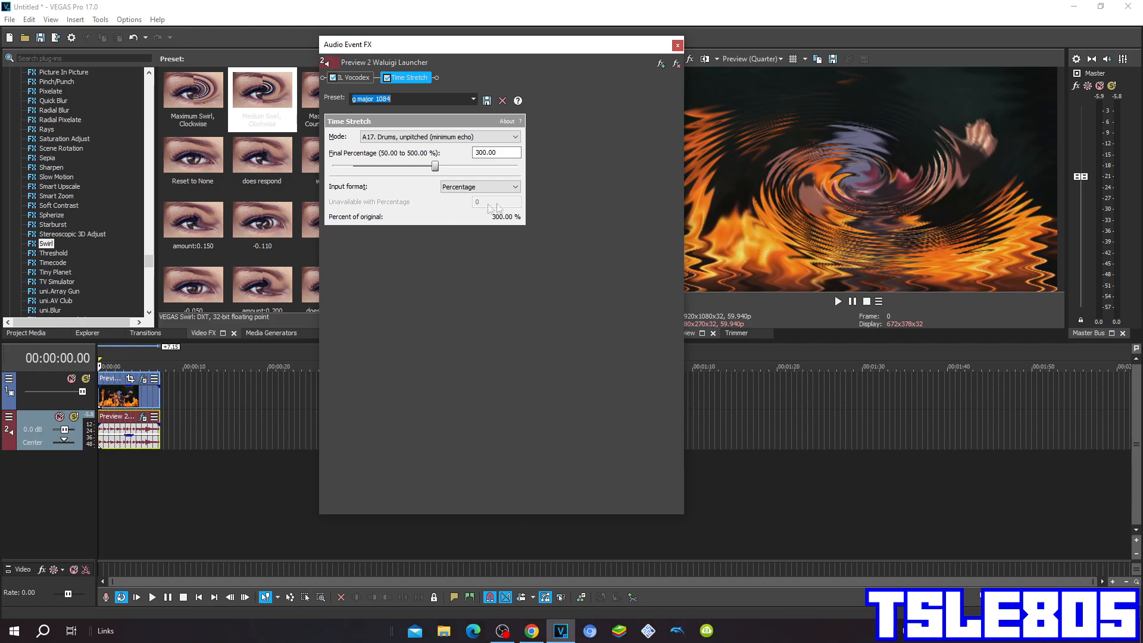
pyautogui.moveTo(513, 221)
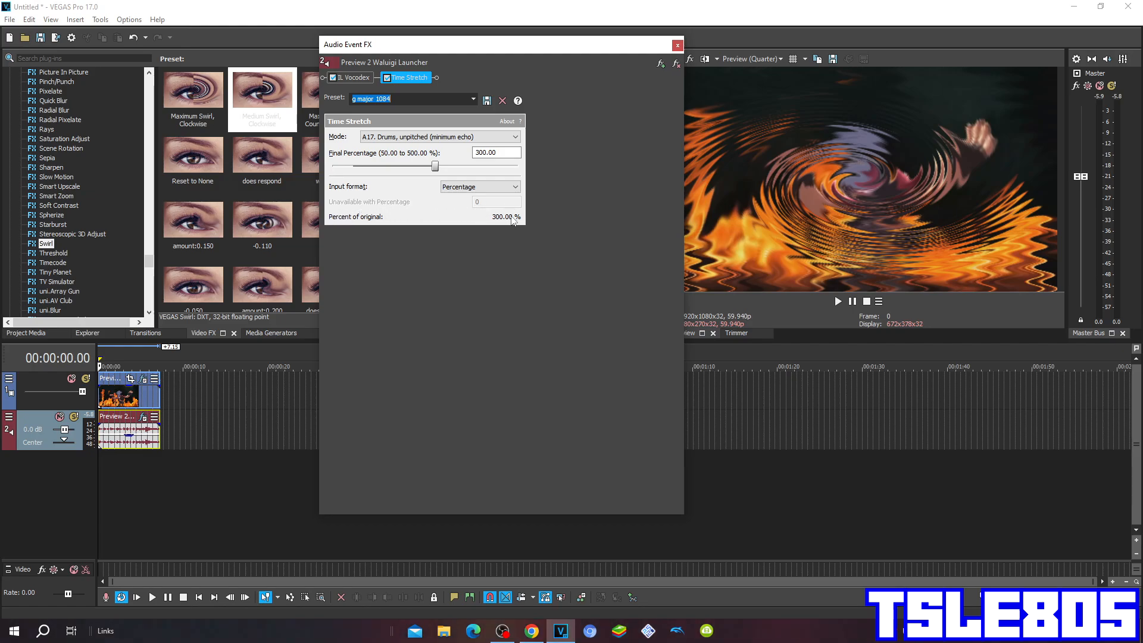
pyautogui.moveTo(350, 143)
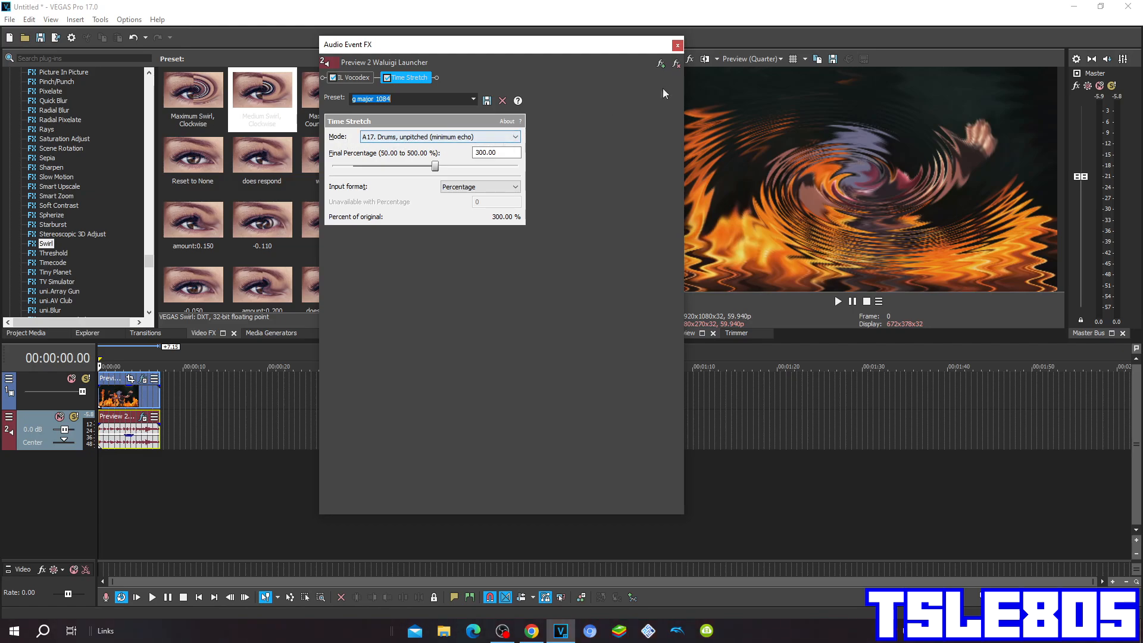
pyautogui.click(677, 46)
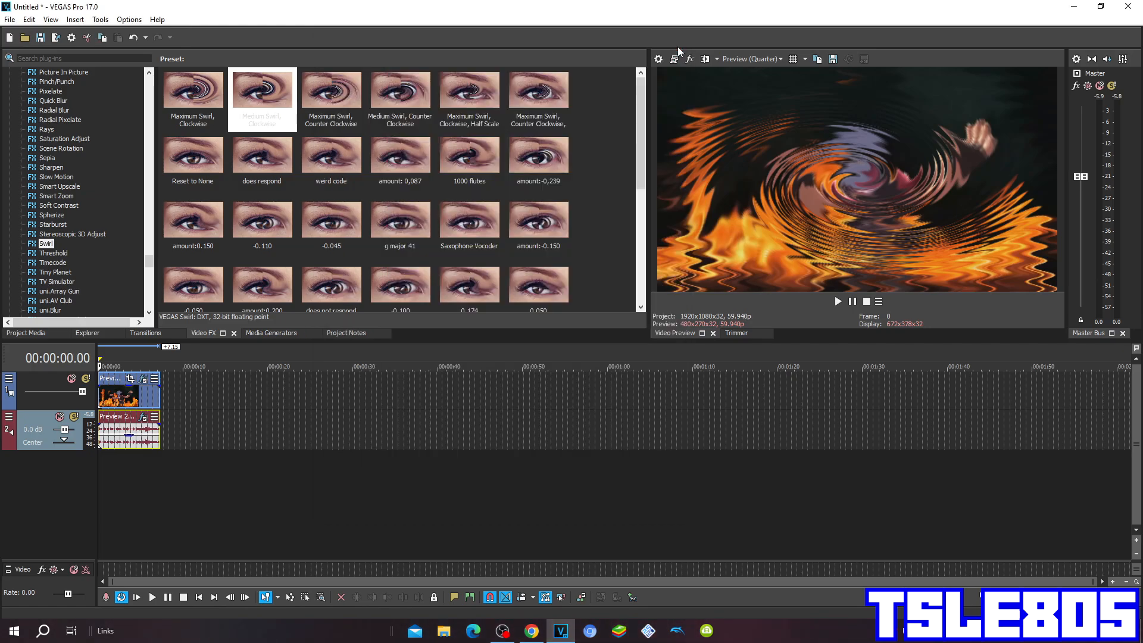
pyautogui.moveTo(667, 95)
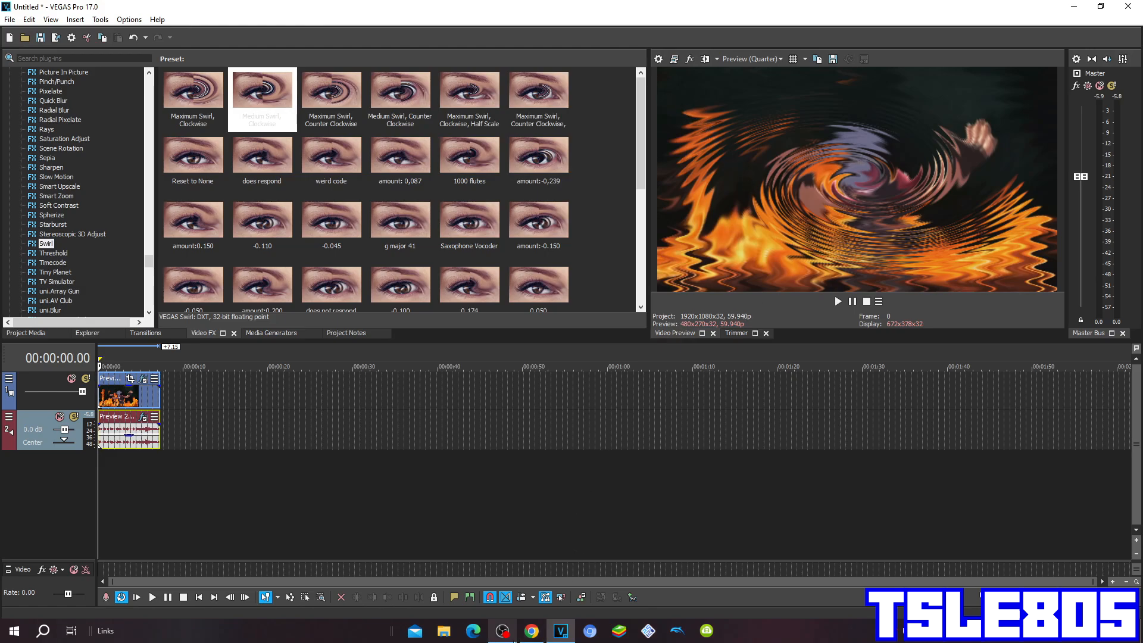
pyautogui.moveTo(838, 300)
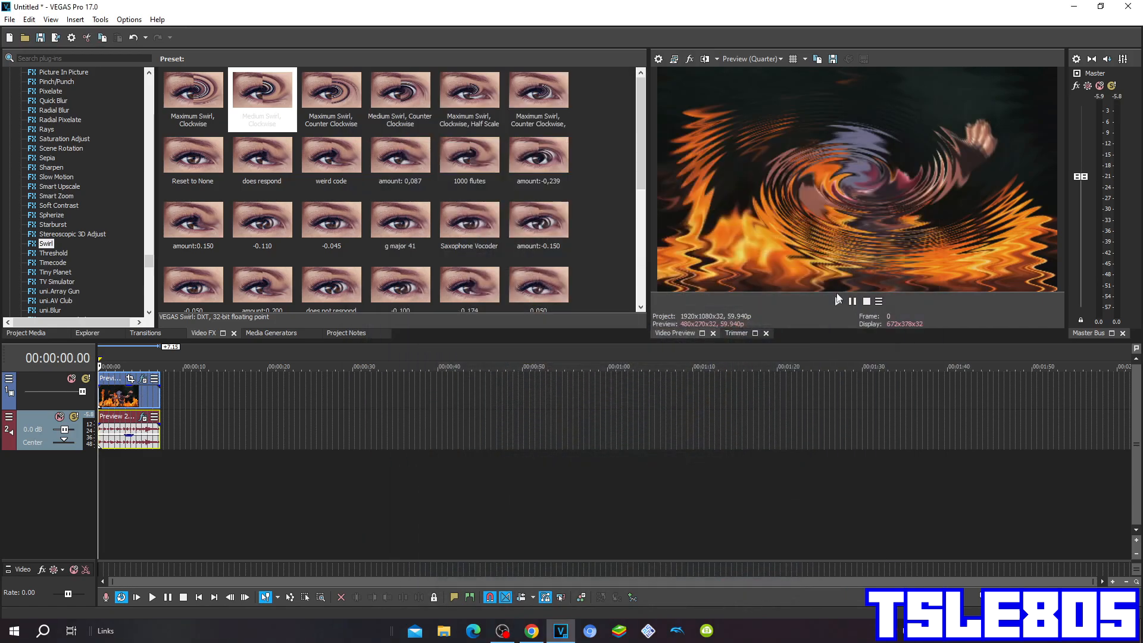
# Step: Play the project through to its end at 00:00:07.43 to preview all effects
pyautogui.click(152, 597)
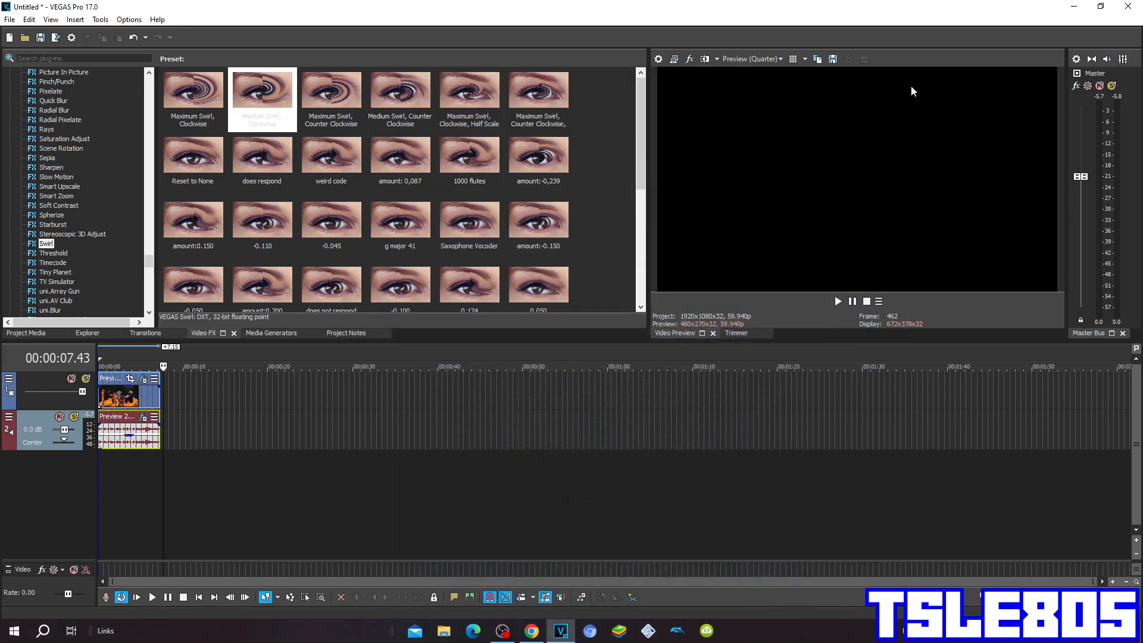
pyautogui.moveTo(900, 99)
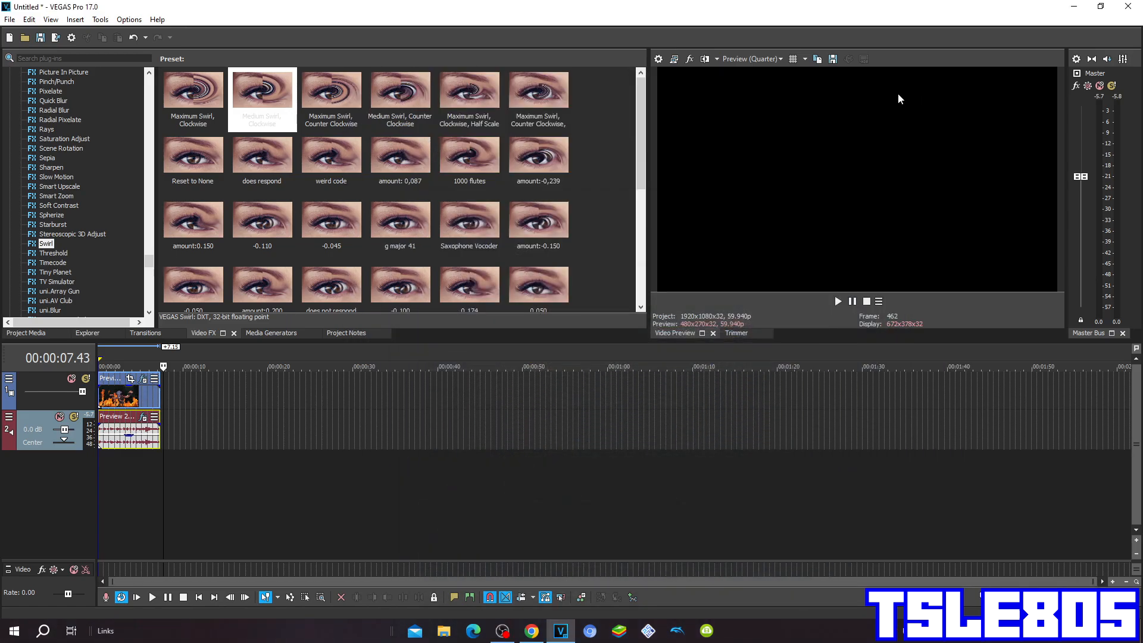
pyautogui.click(502, 631)
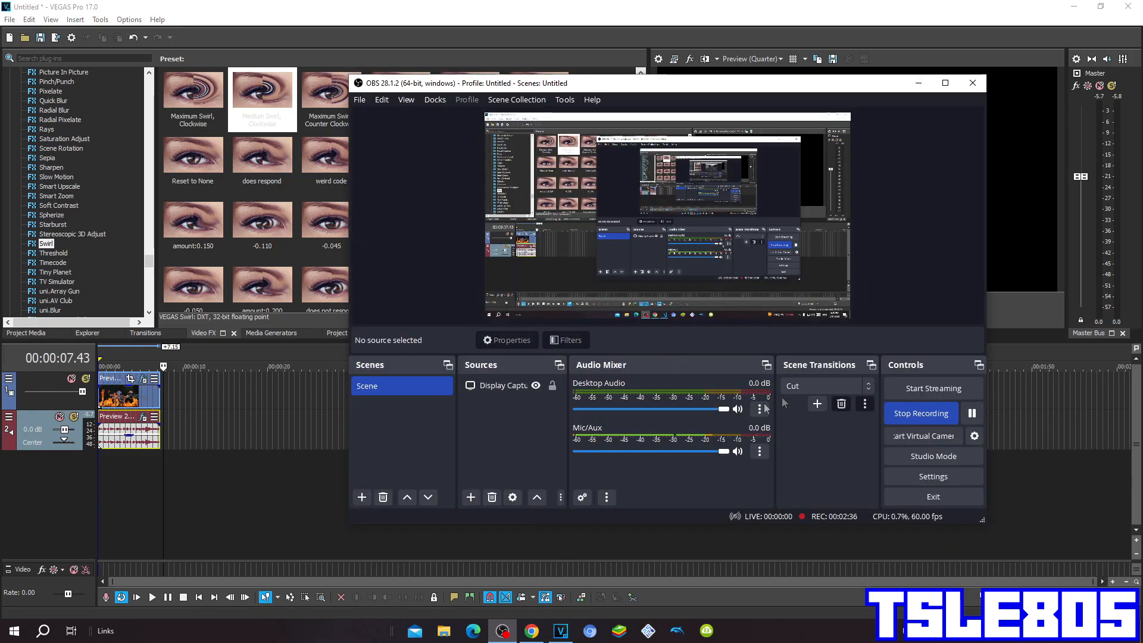